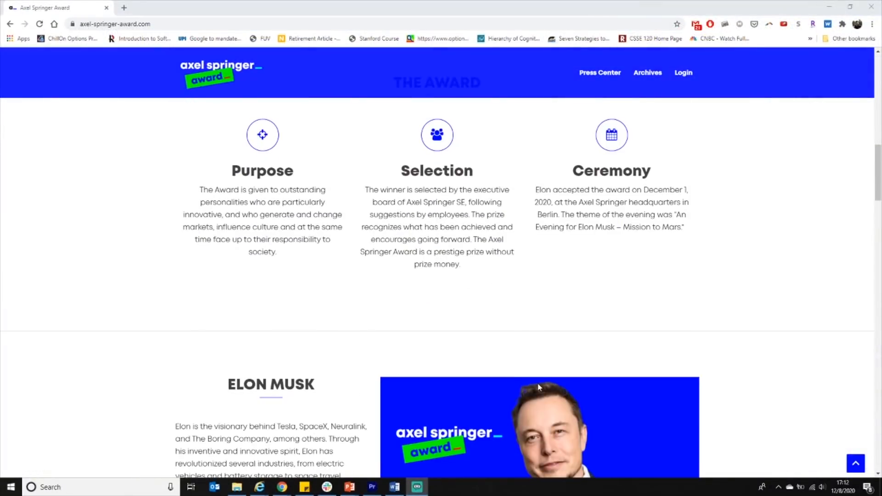
# - Highlight the award's Purpose paragraph, then read down past the Musk, gallery and news sections to the Archives
pyautogui.moveTo(200, 189); pyautogui.dragTo(280, 215)
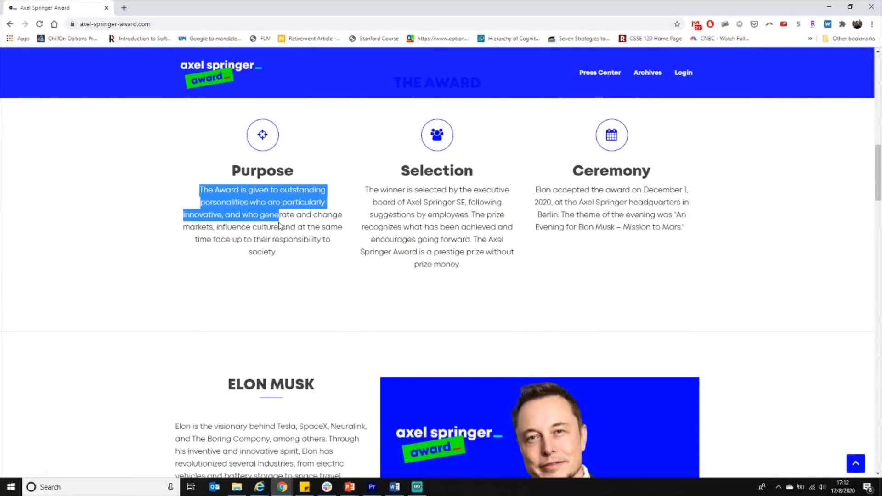
pyautogui.moveTo(277, 224); pyautogui.dragTo(276, 251)
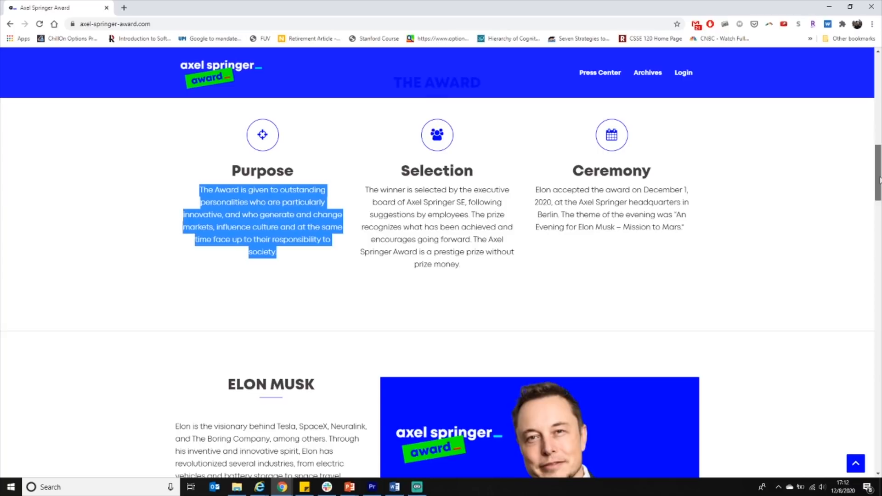
pyautogui.scroll(-3)
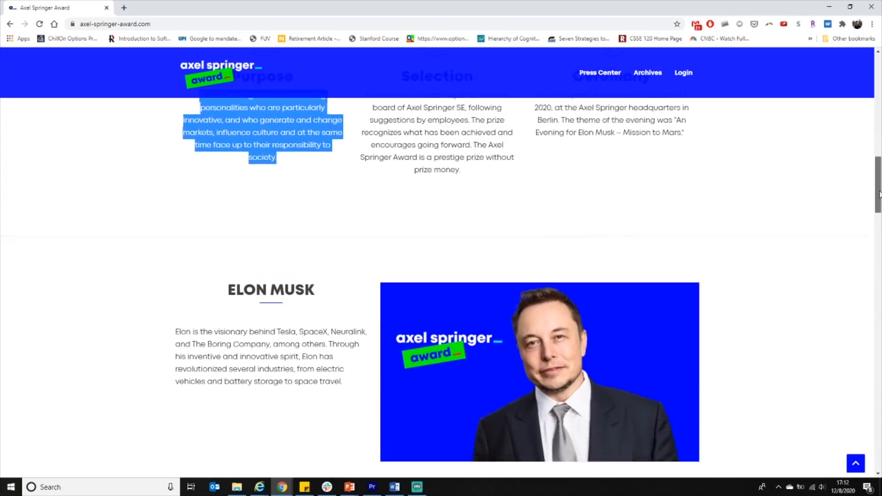
pyautogui.scroll(-3)
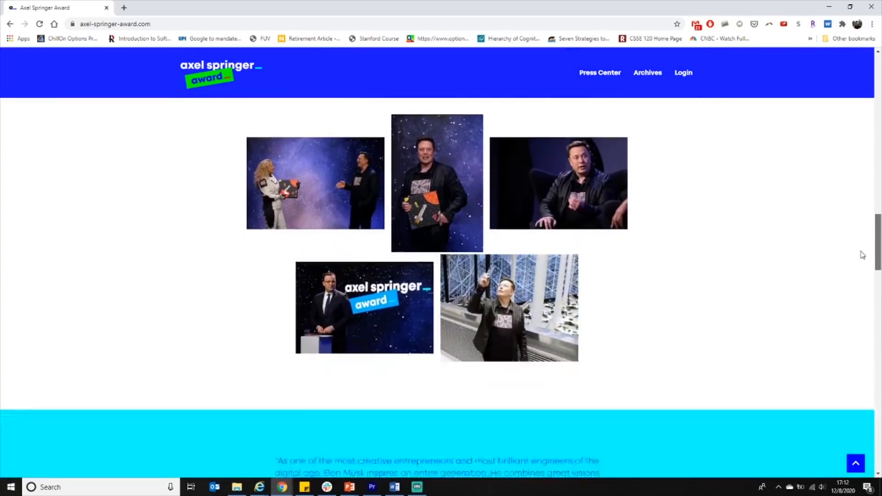
pyautogui.scroll(-3)
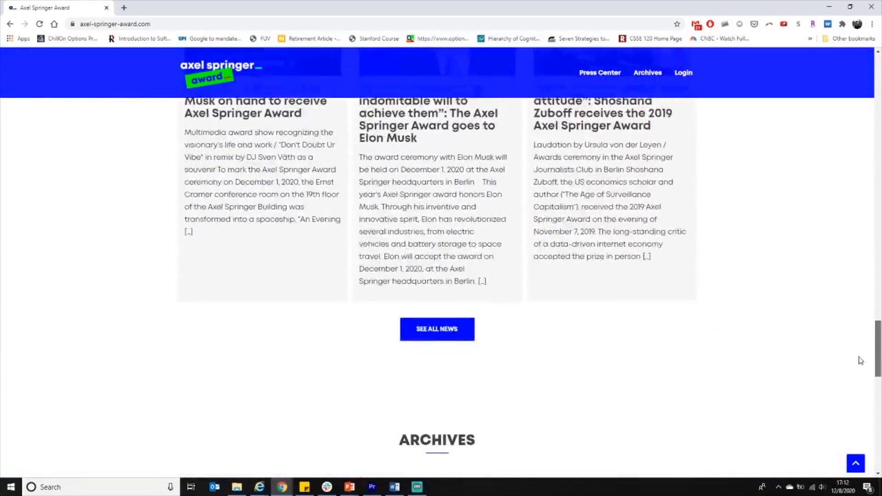
pyautogui.scroll(-3)
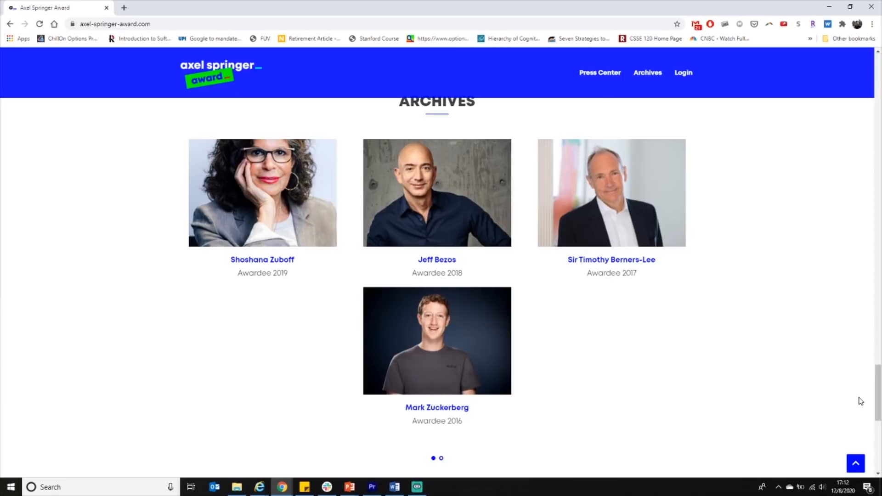
pyautogui.moveTo(867, 391)
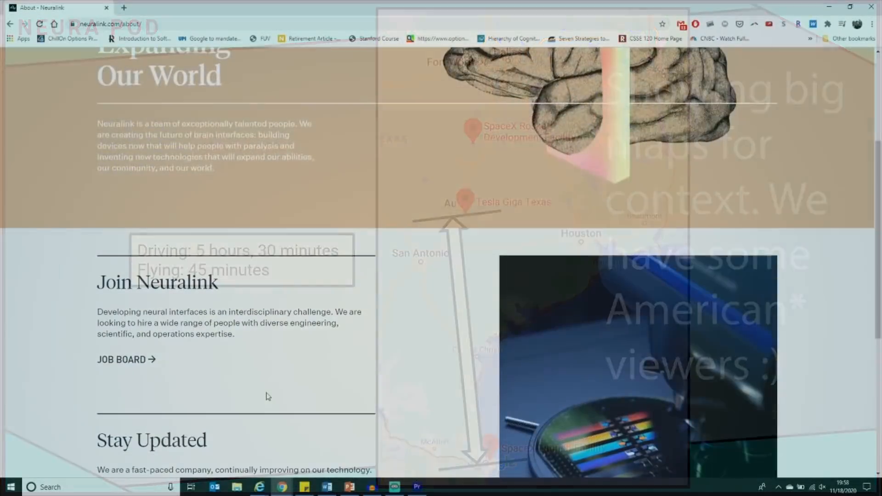
# - Open the Head of Construction posting from Neuralink's Job Board and scroll toward the Apply for this Job form
pyautogui.click(121, 359)
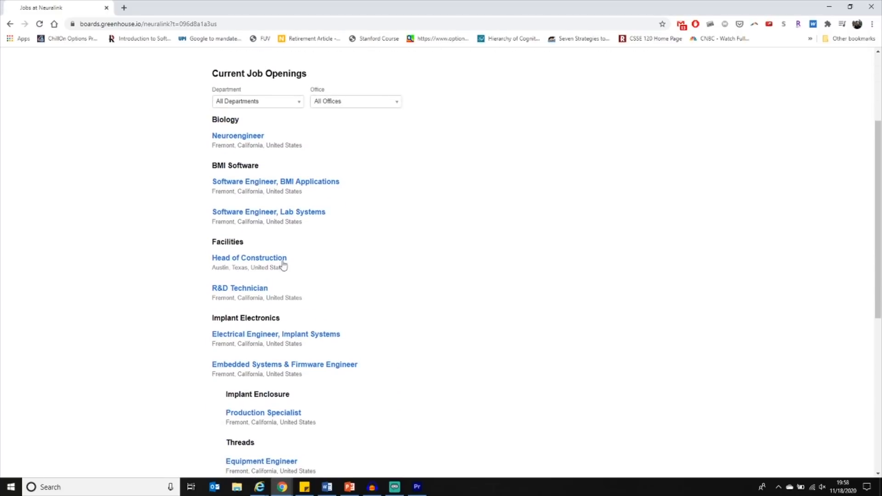
pyautogui.click(248, 258)
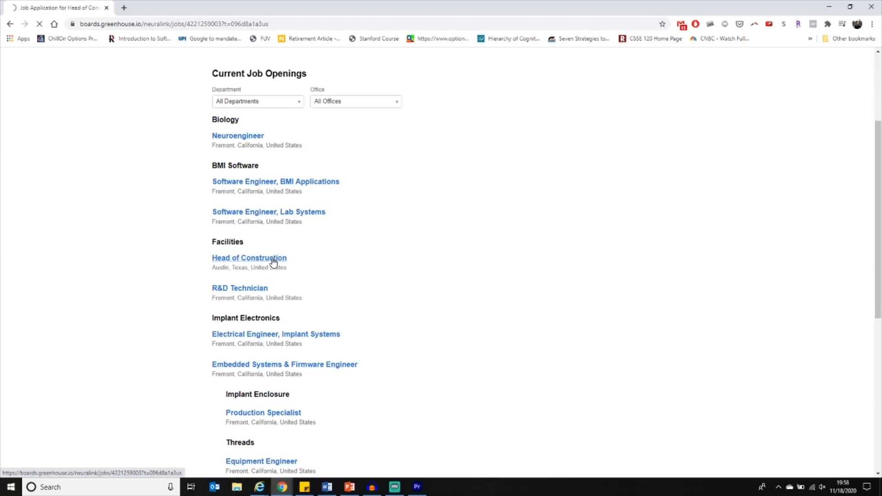
pyautogui.click(249, 258)
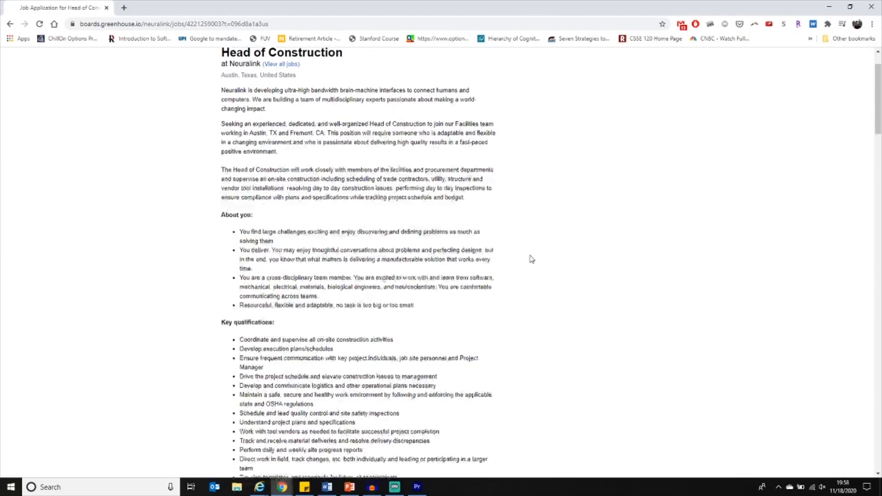
pyautogui.scroll(-3)
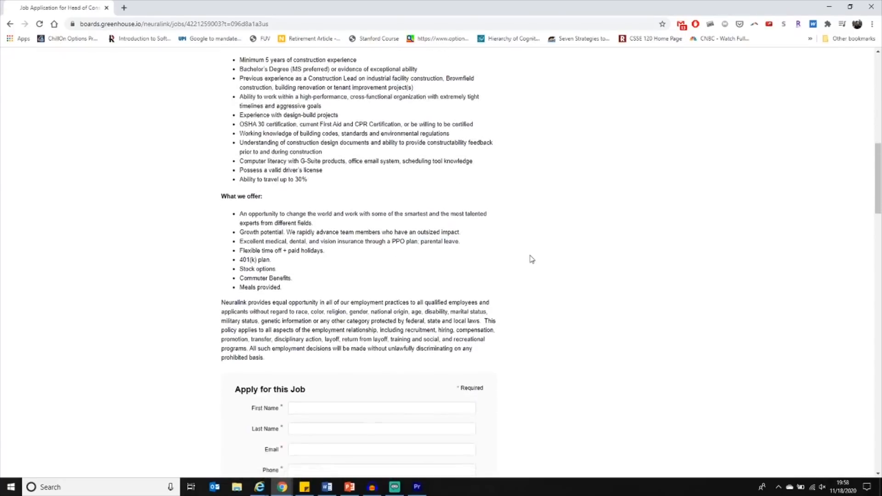
pyautogui.scroll(-3)
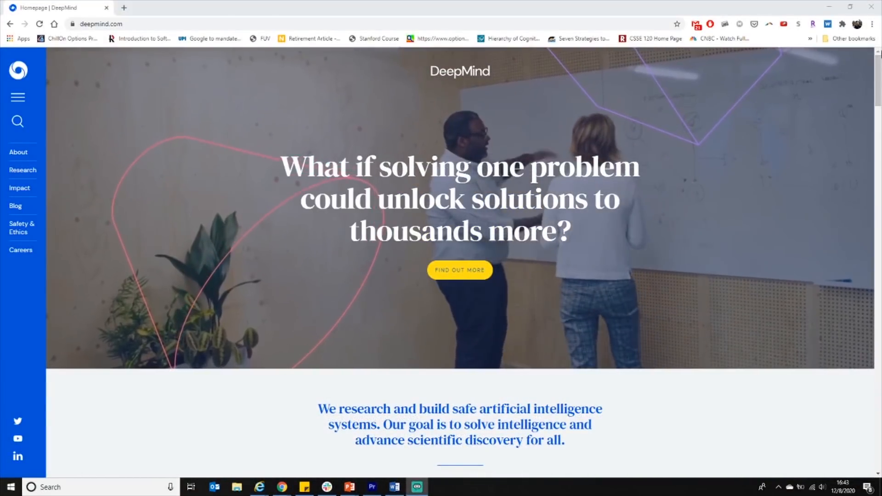
# - Scroll past the AlphaFold feature and play the 'Protein folding explained' video from its yellow banner button
pyautogui.scroll(-3)
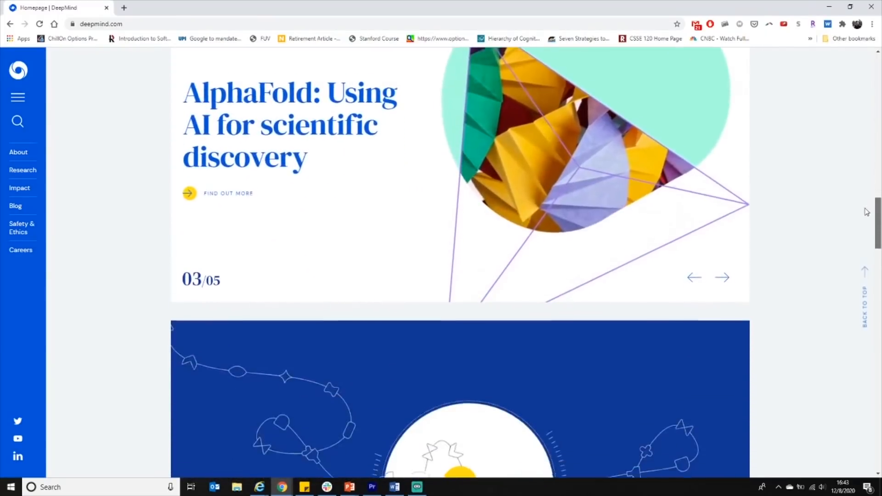
pyautogui.scroll(-3)
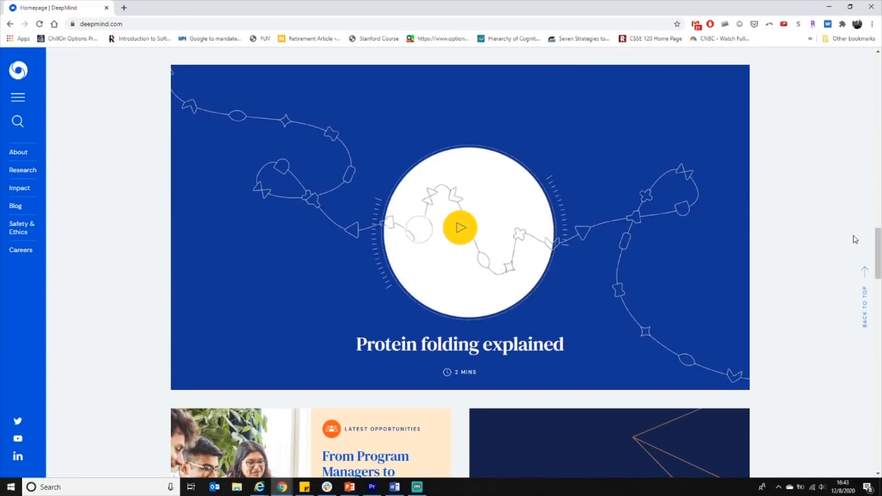
pyautogui.click(459, 228)
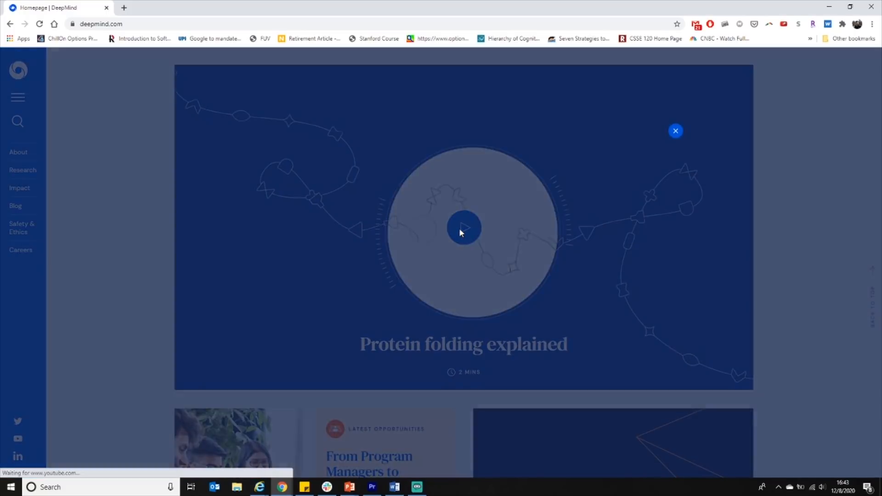
pyautogui.click(464, 228)
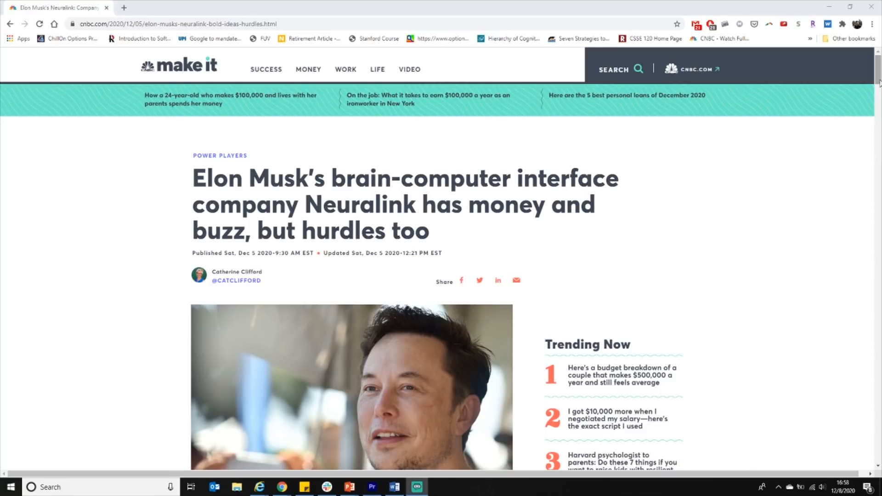
# - Read the Neuralink article past the embedded tweets and 'BCIs are not new' to the brain-science challenges
pyautogui.scroll(-3)
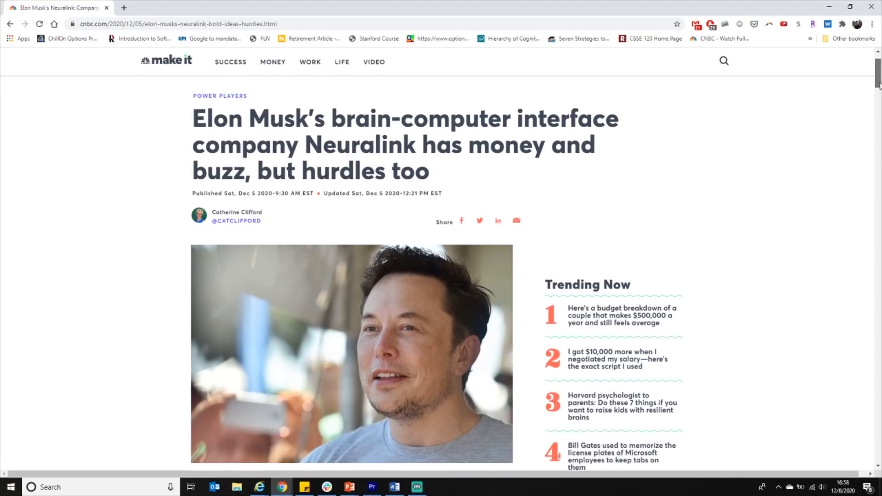
pyautogui.scroll(-3)
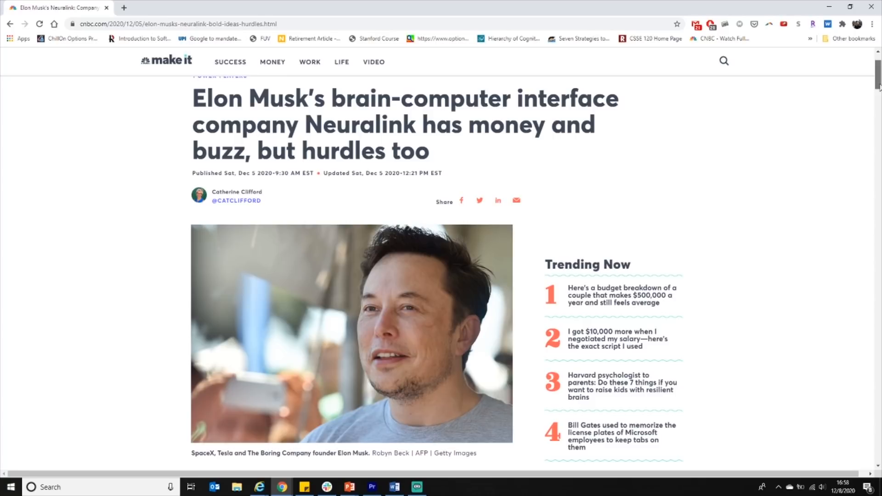
pyautogui.scroll(-3)
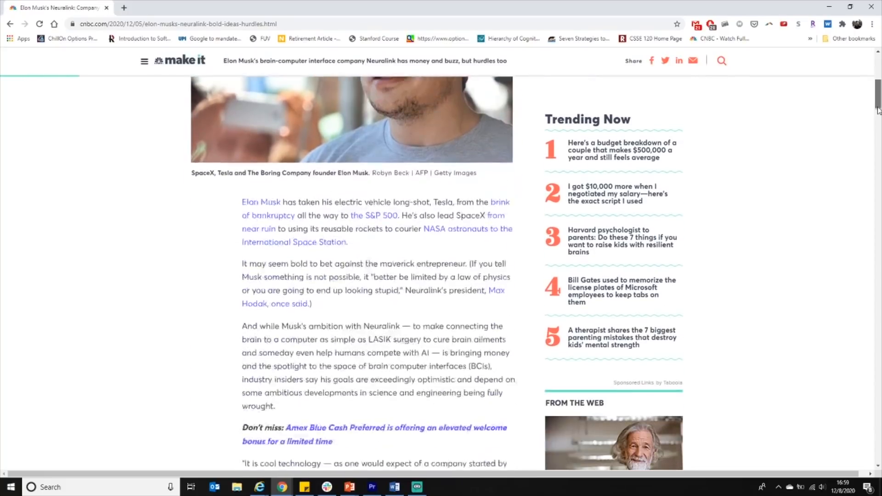
pyautogui.scroll(-3)
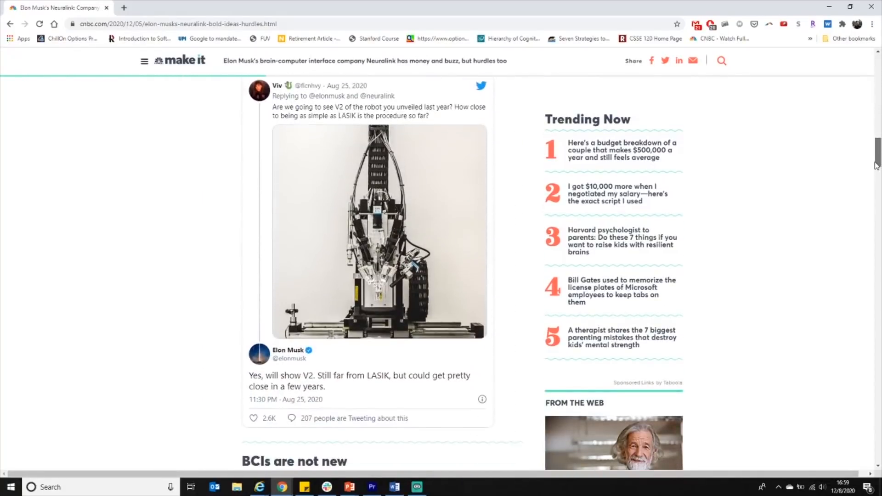
pyautogui.scroll(-3)
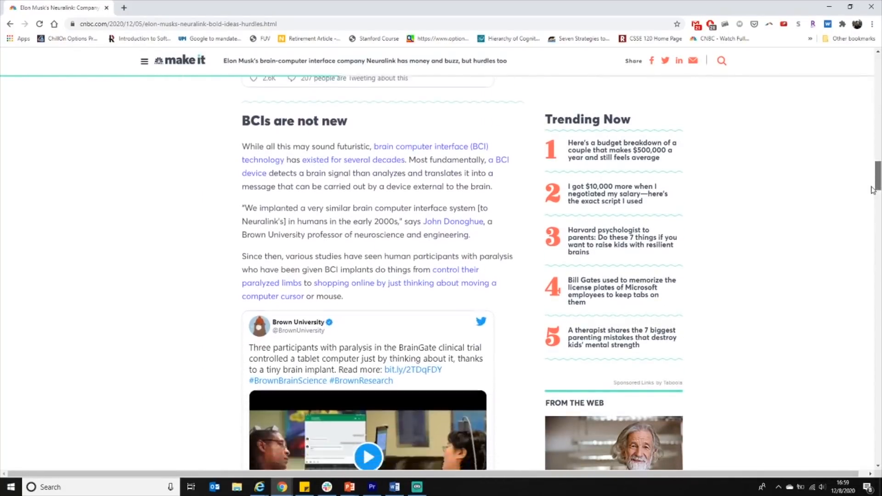
pyautogui.scroll(-3)
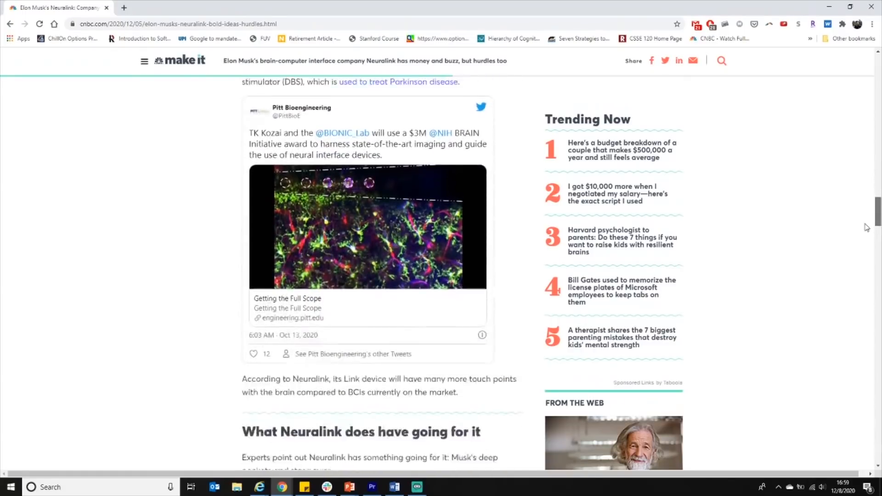
pyautogui.scroll(-3)
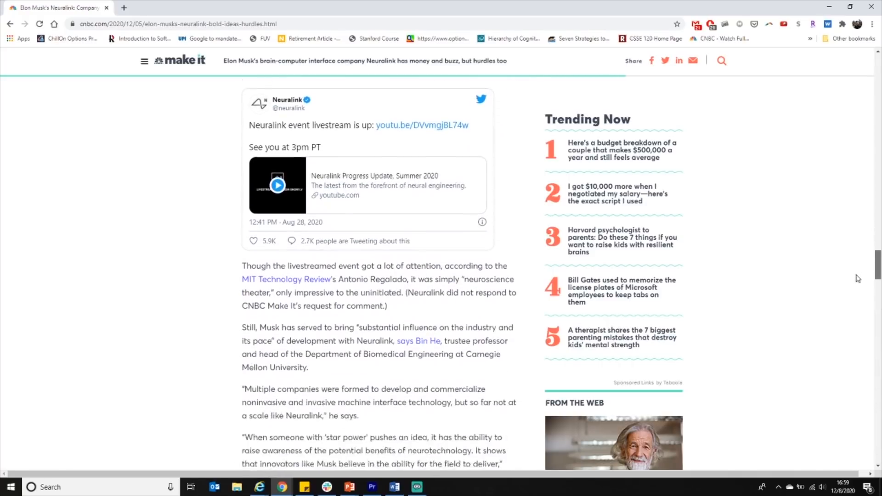
pyautogui.scroll(-3)
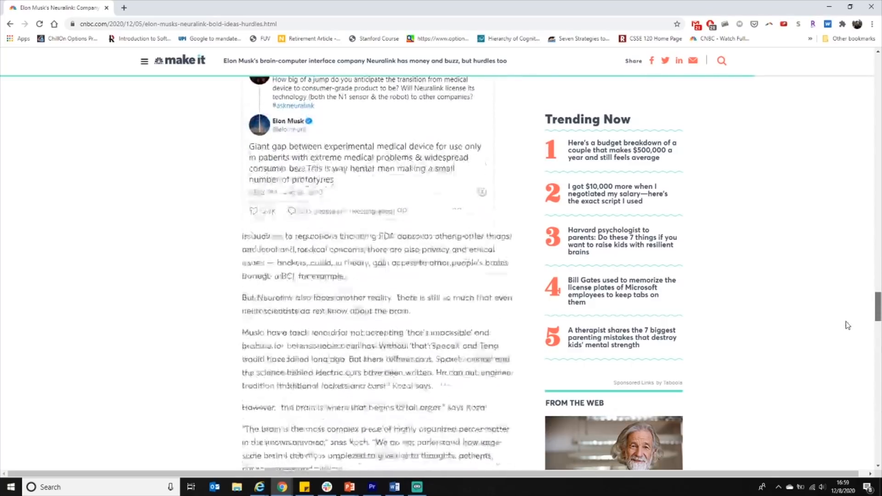
pyautogui.scroll(-3)
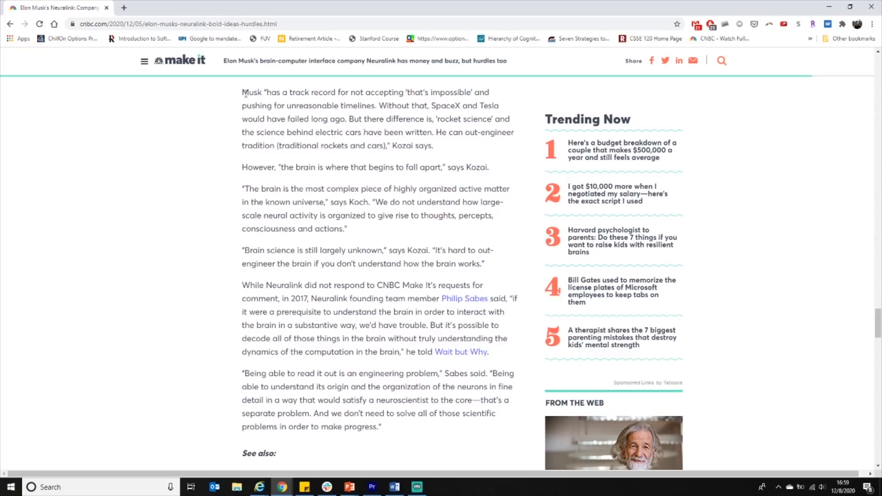
# - Drag the scrollbar back to the article's headline, byline and photo at the top
pyautogui.moveTo(243, 92); pyautogui.dragTo(346, 229)
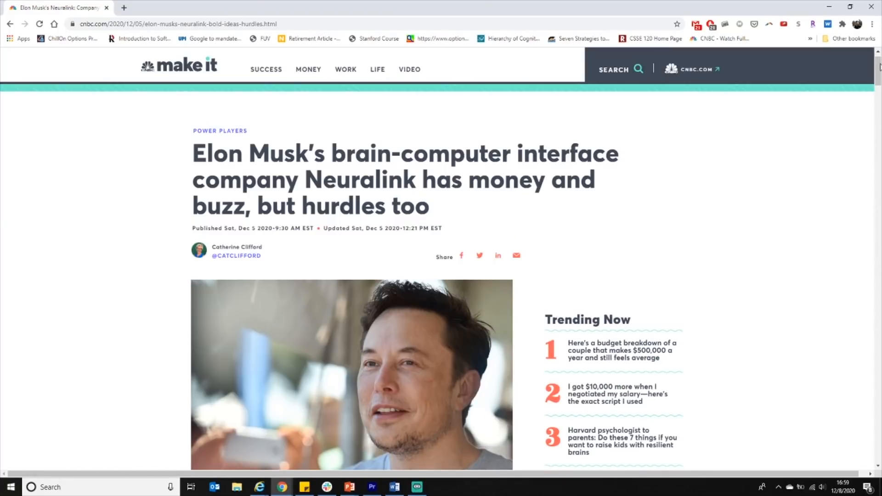
pyautogui.moveTo(807, 353)
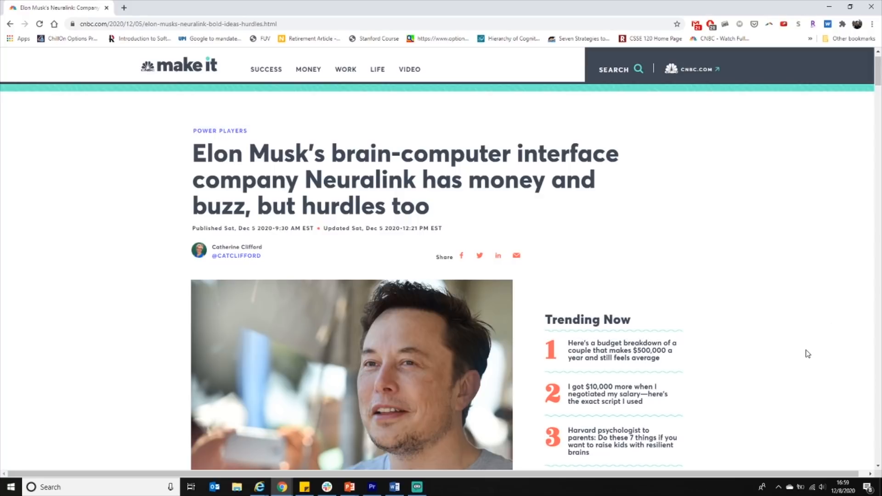